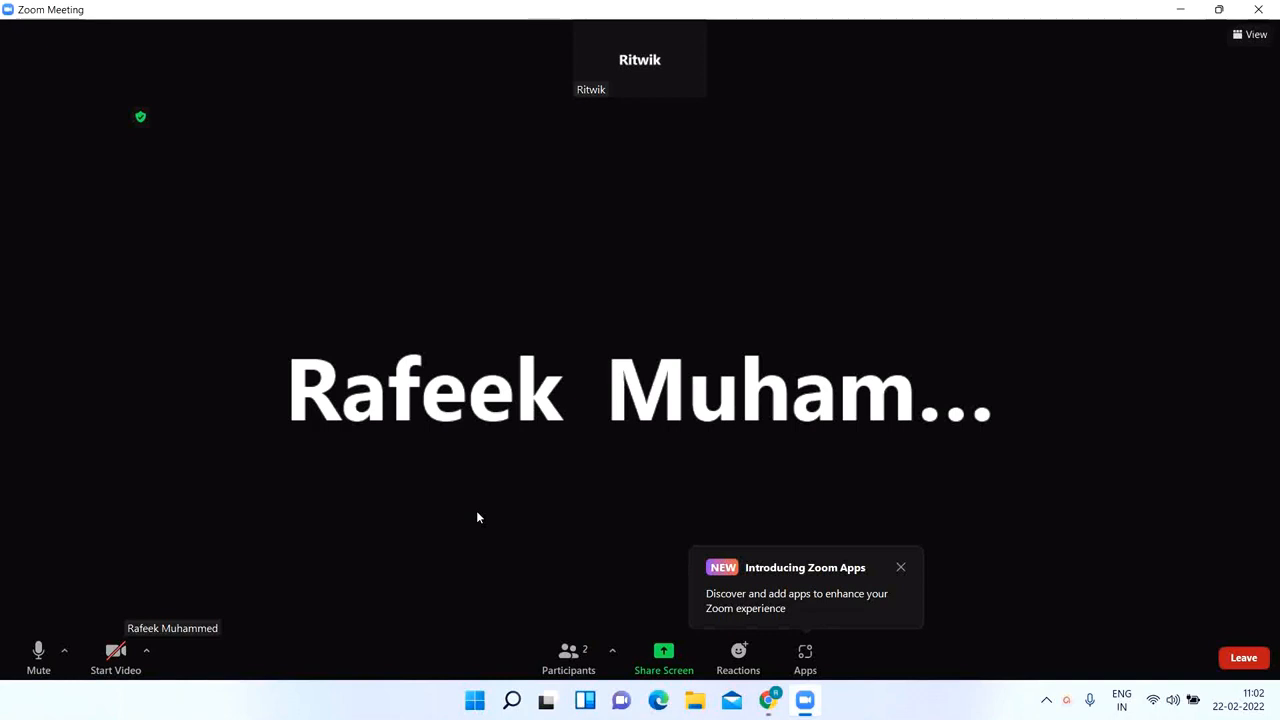
{"action": "mouse_move", "coordinate": [116, 656]}
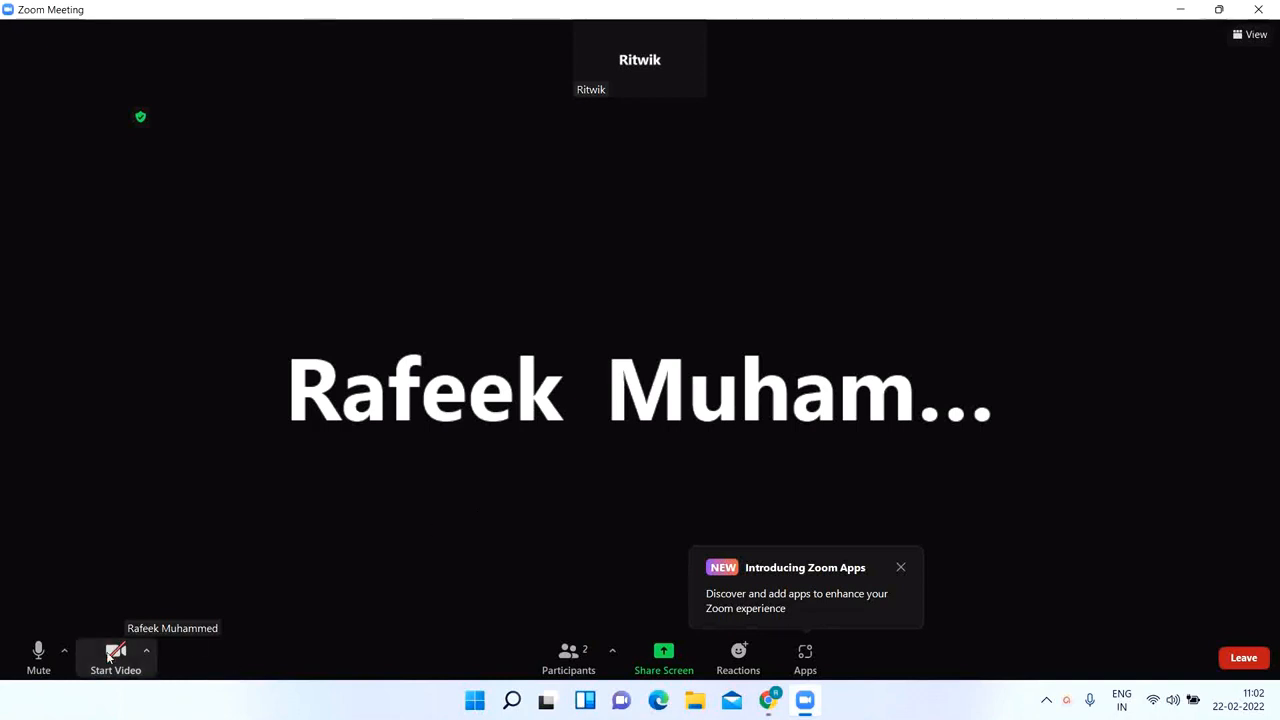
Start my video so my live camera feed appears in the participant tile
{"action": "left_click", "coordinate": [116, 658]}
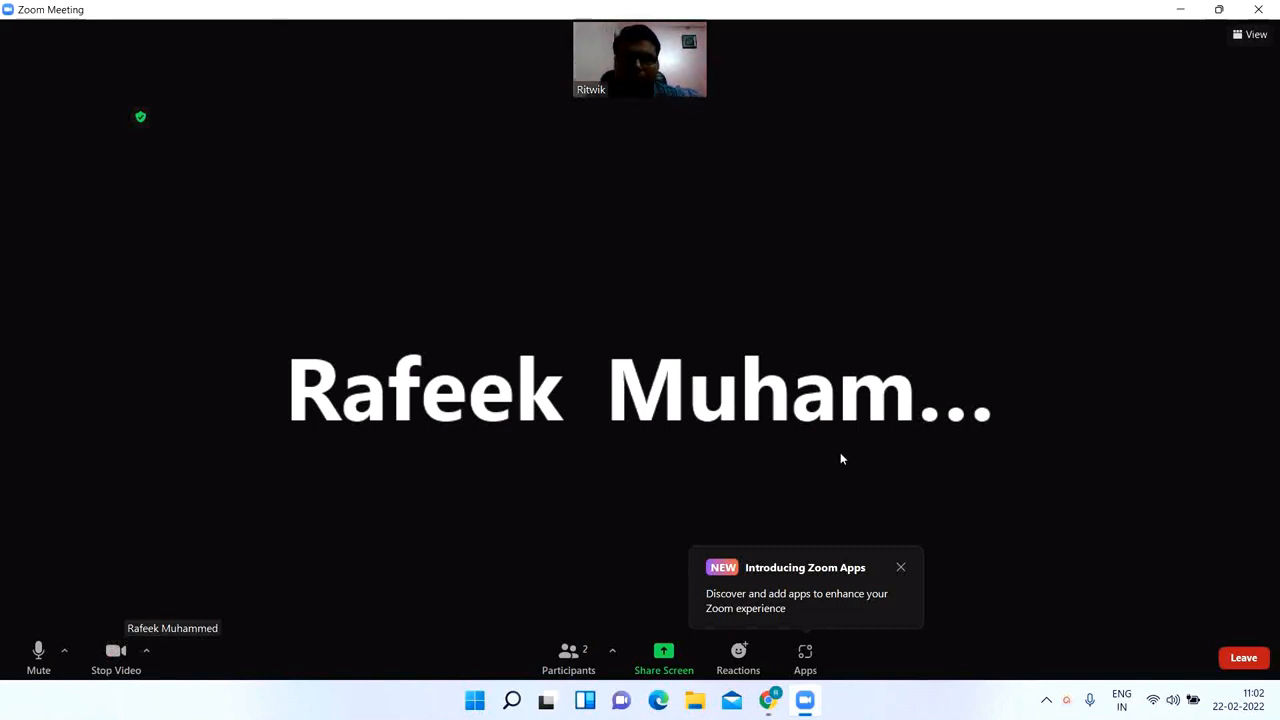